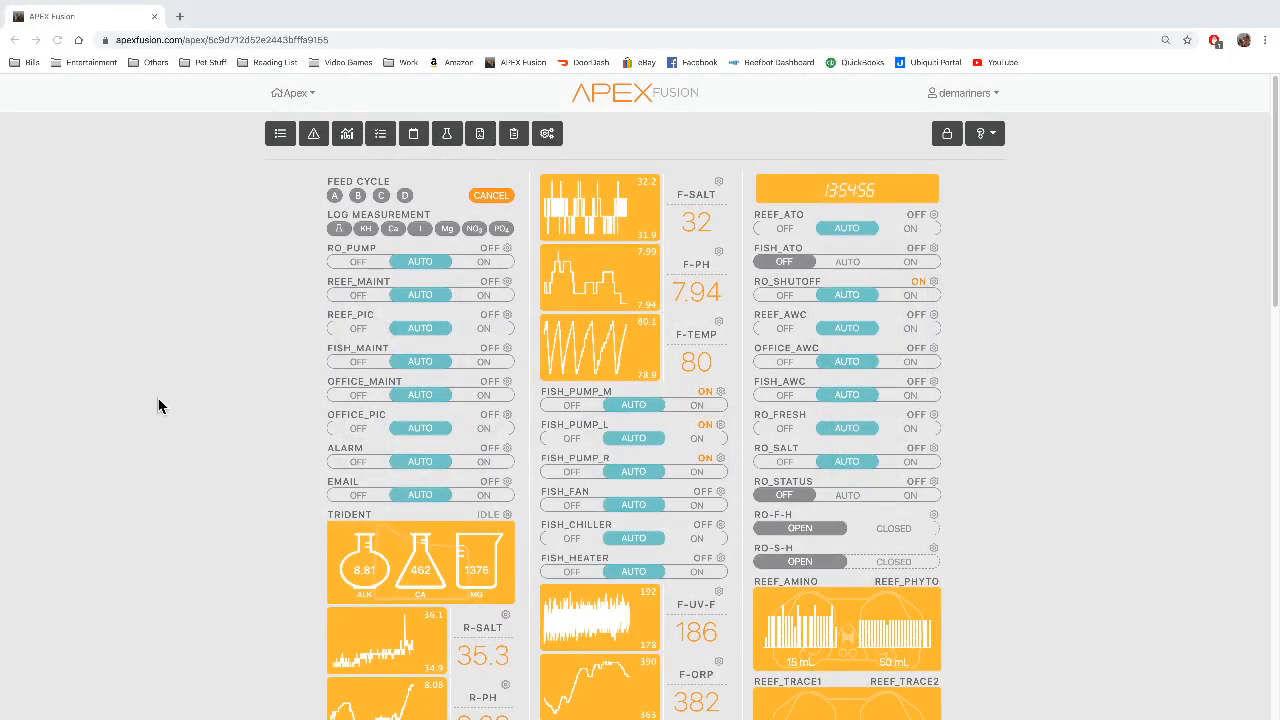
Step: Look at the Fish_M-Light output's schedule to check how its speed is controlled
scroll("down", 3)
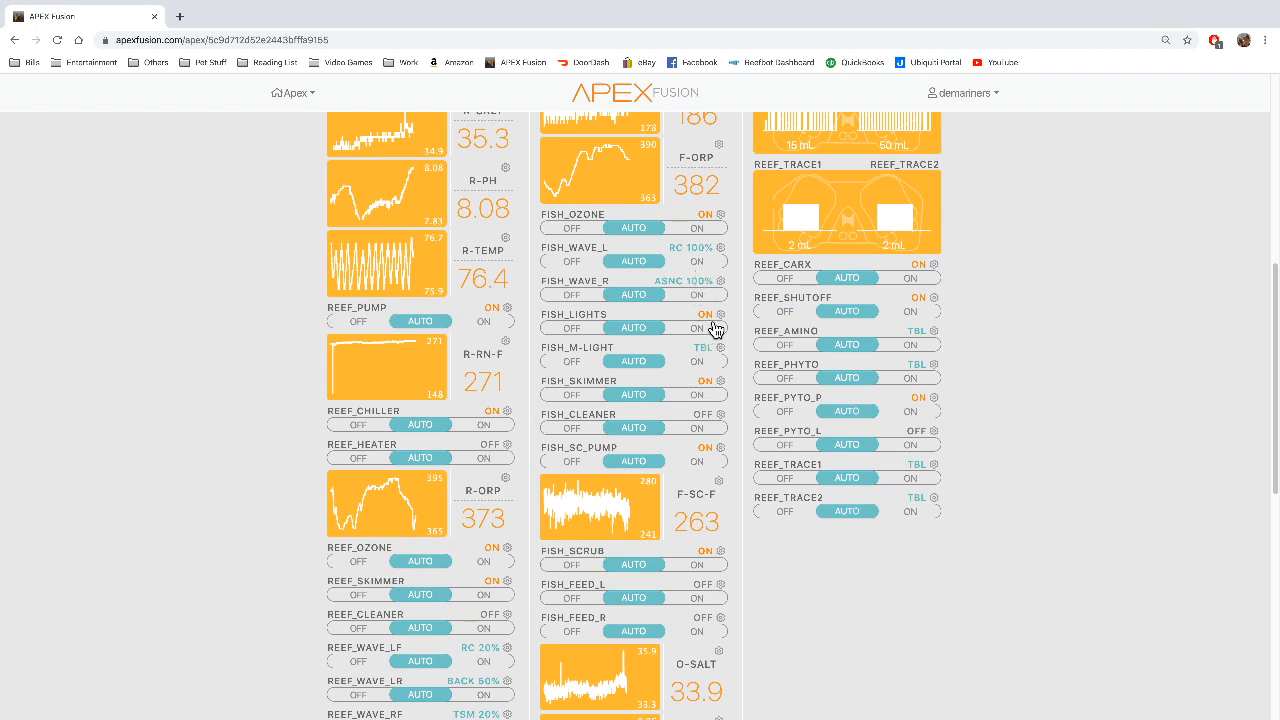
left_click(716, 328)
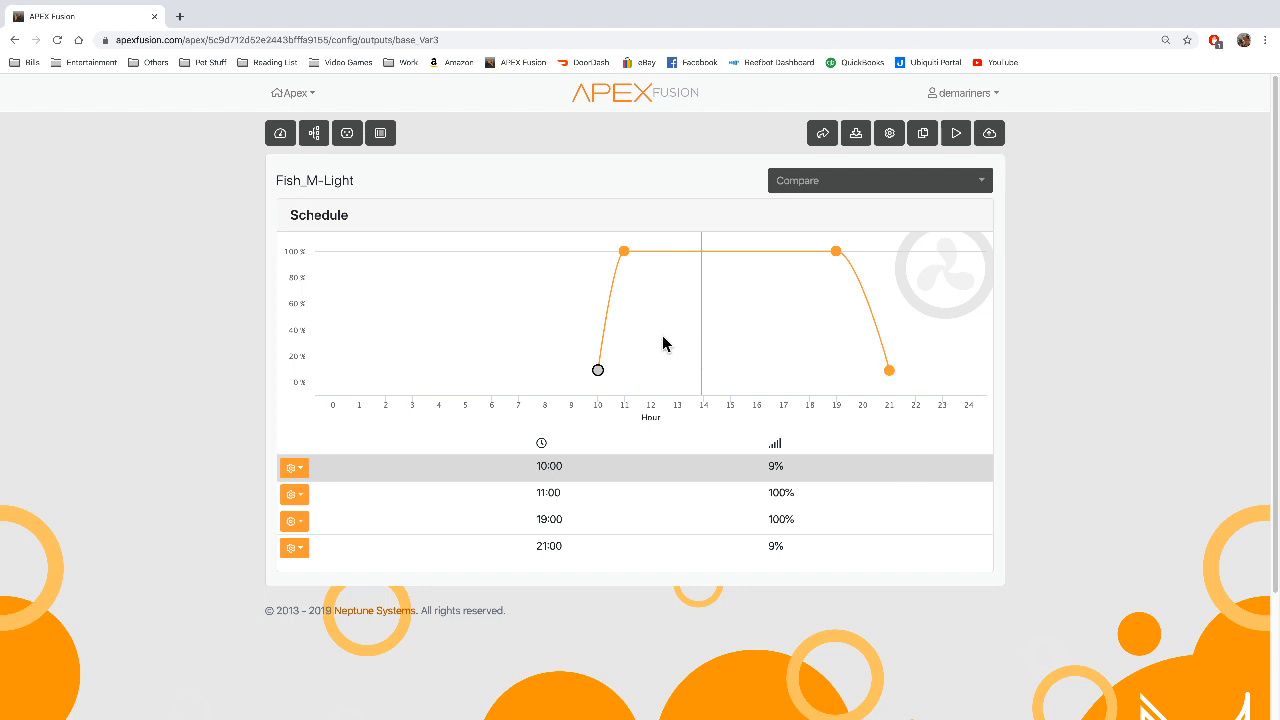
left_click(548, 492)
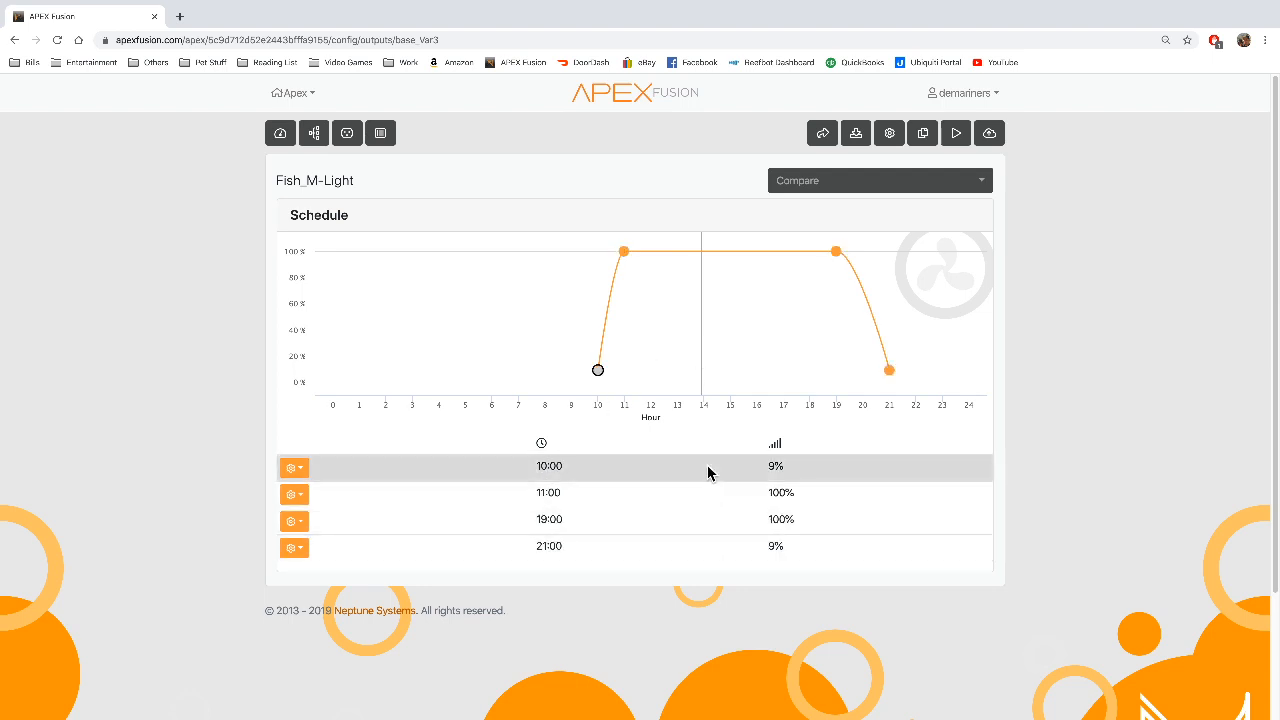
mouse_move(1056, 364)
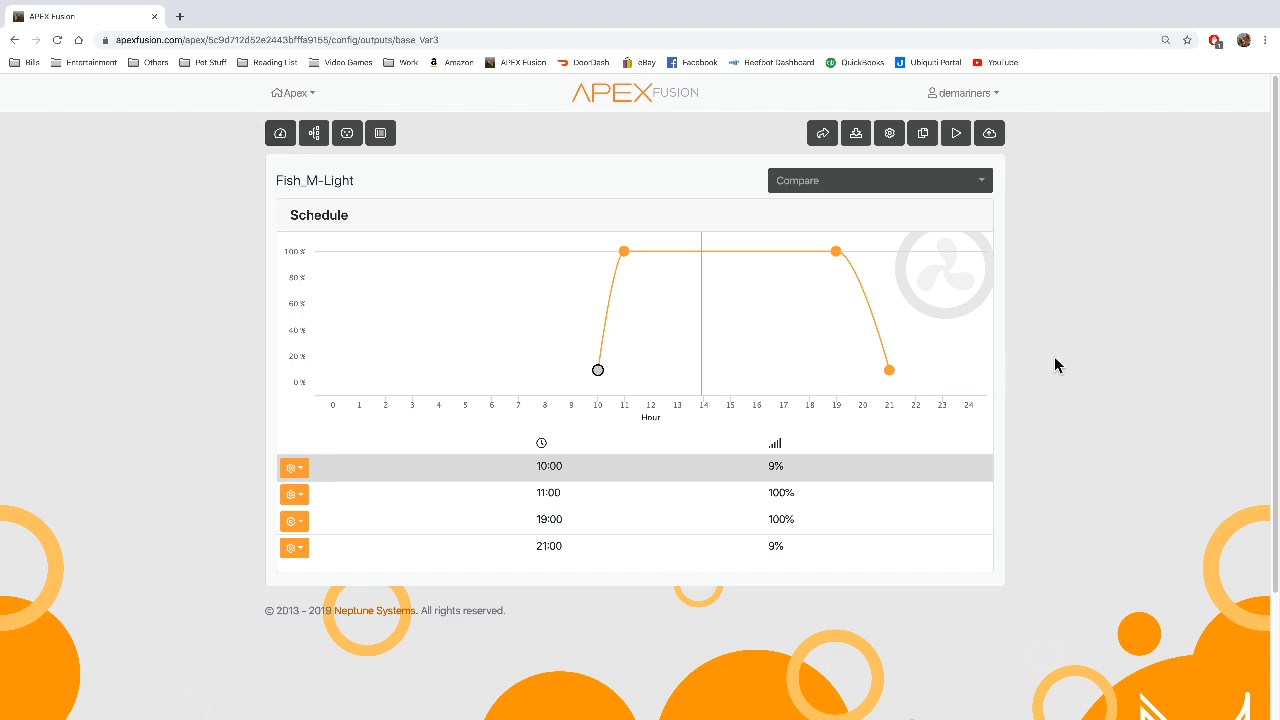
mouse_move(864, 530)
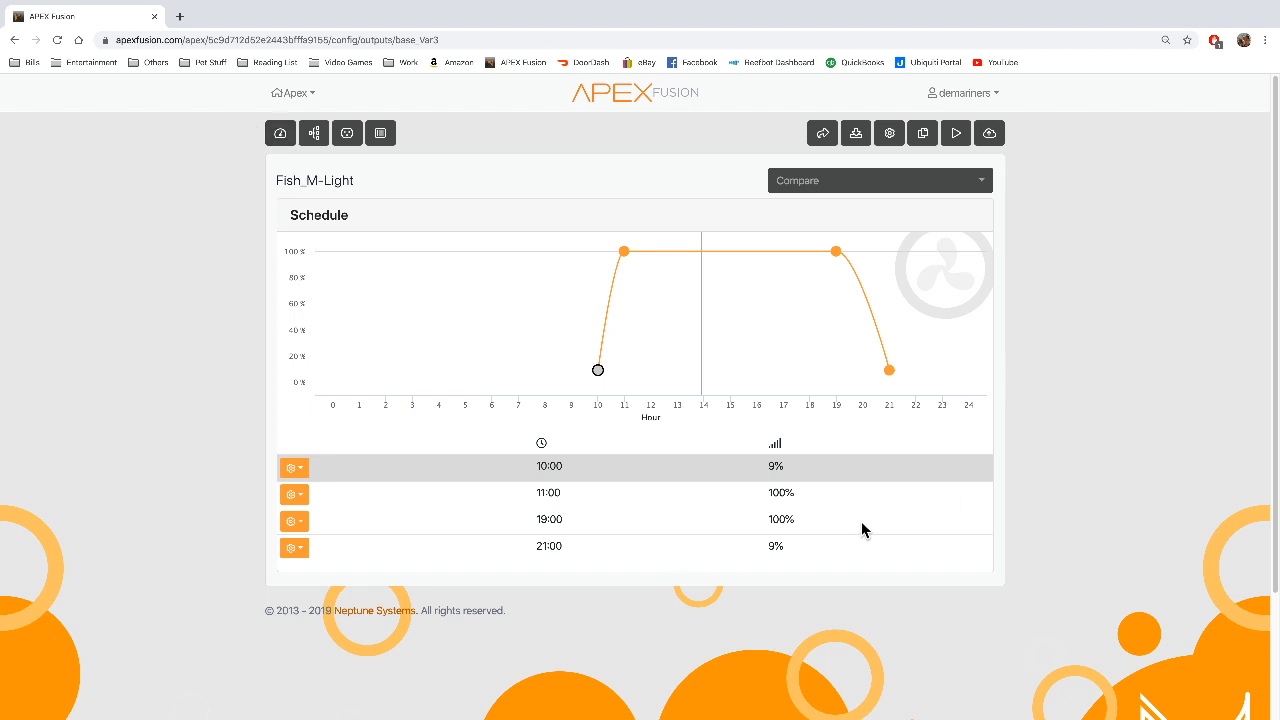
mouse_move(764, 496)
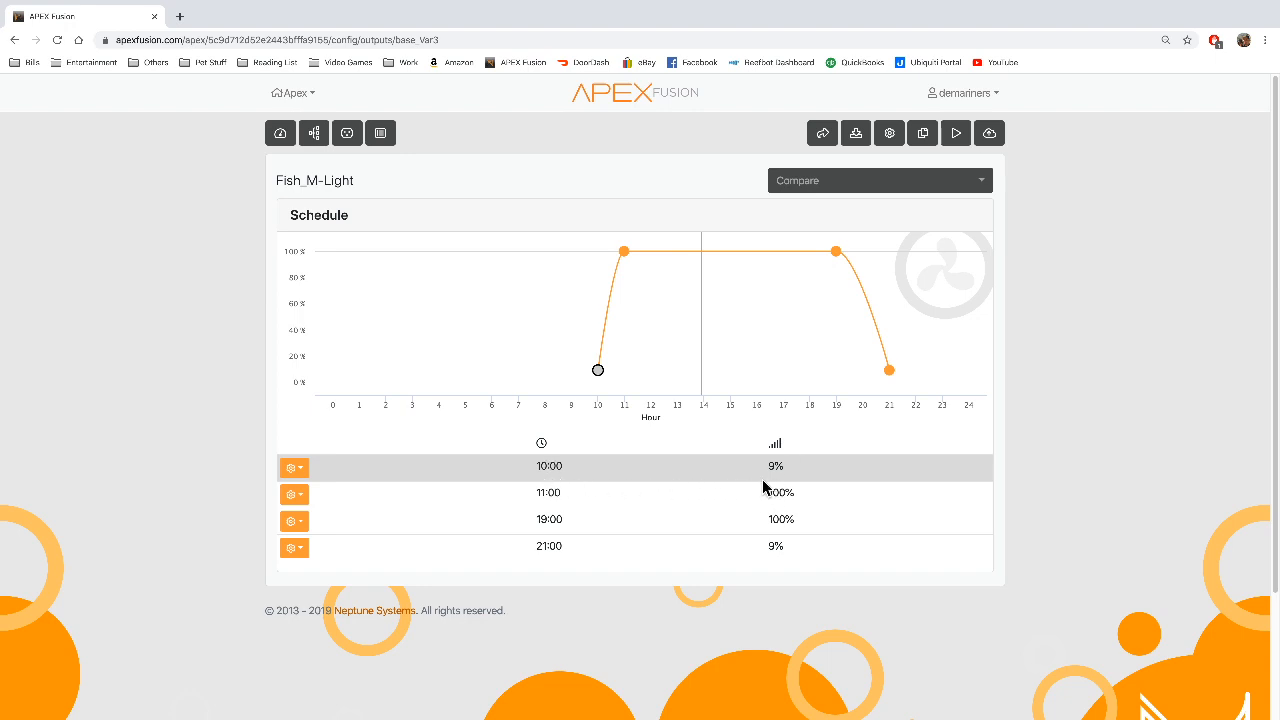
mouse_move(780, 486)
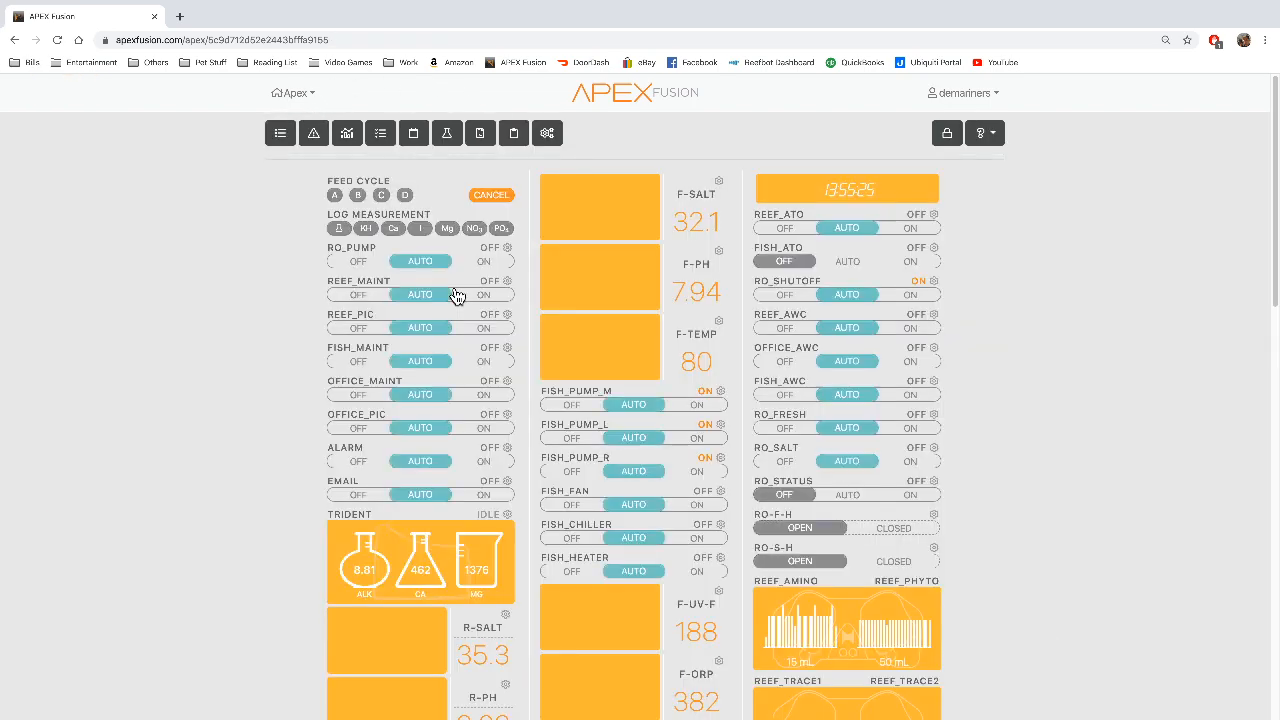
Step: In Reef_Pump's output configuration add the line 'If Outlet Fish_M-Light speed > 50 Then OFF'
scroll("down", 3)
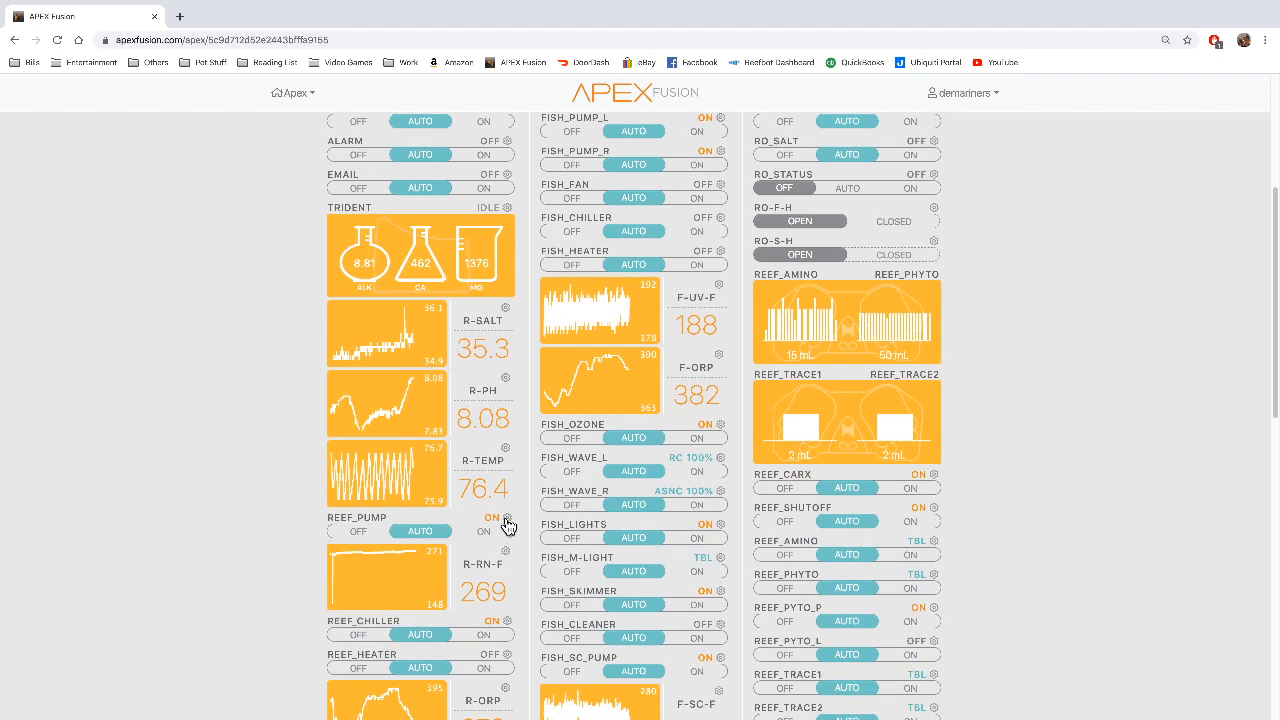
left_click(508, 518)
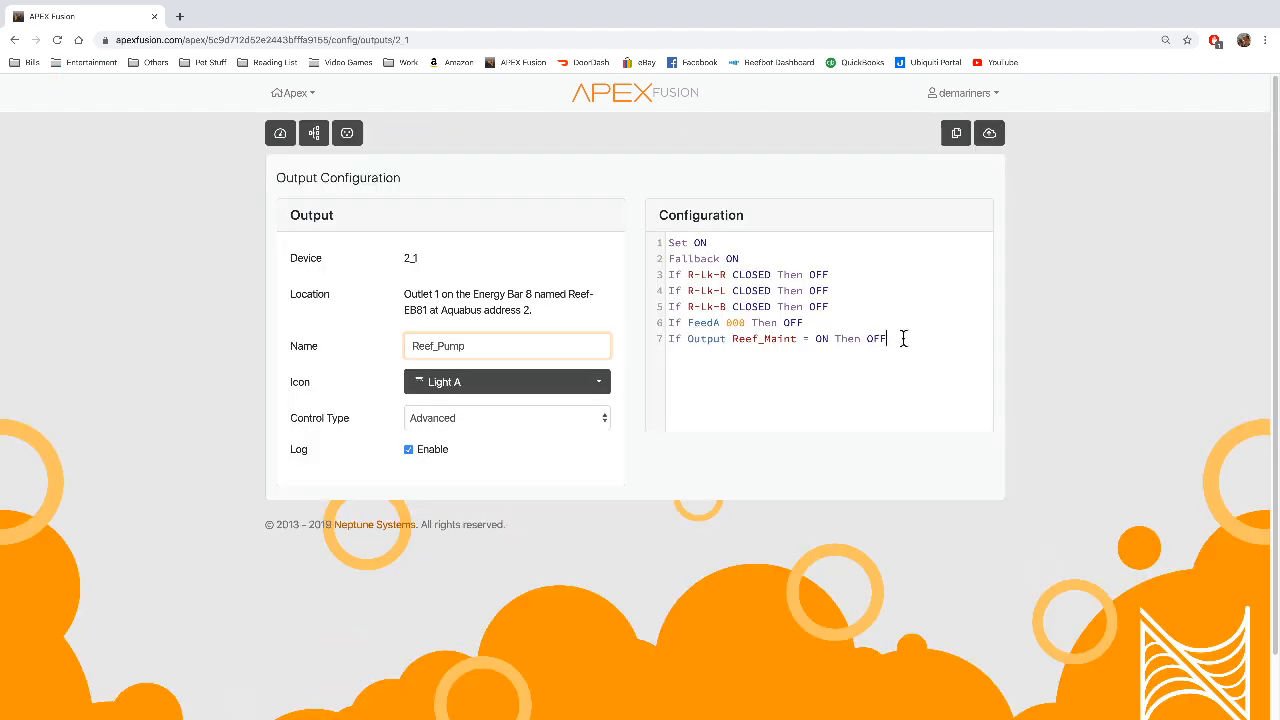
type("If")
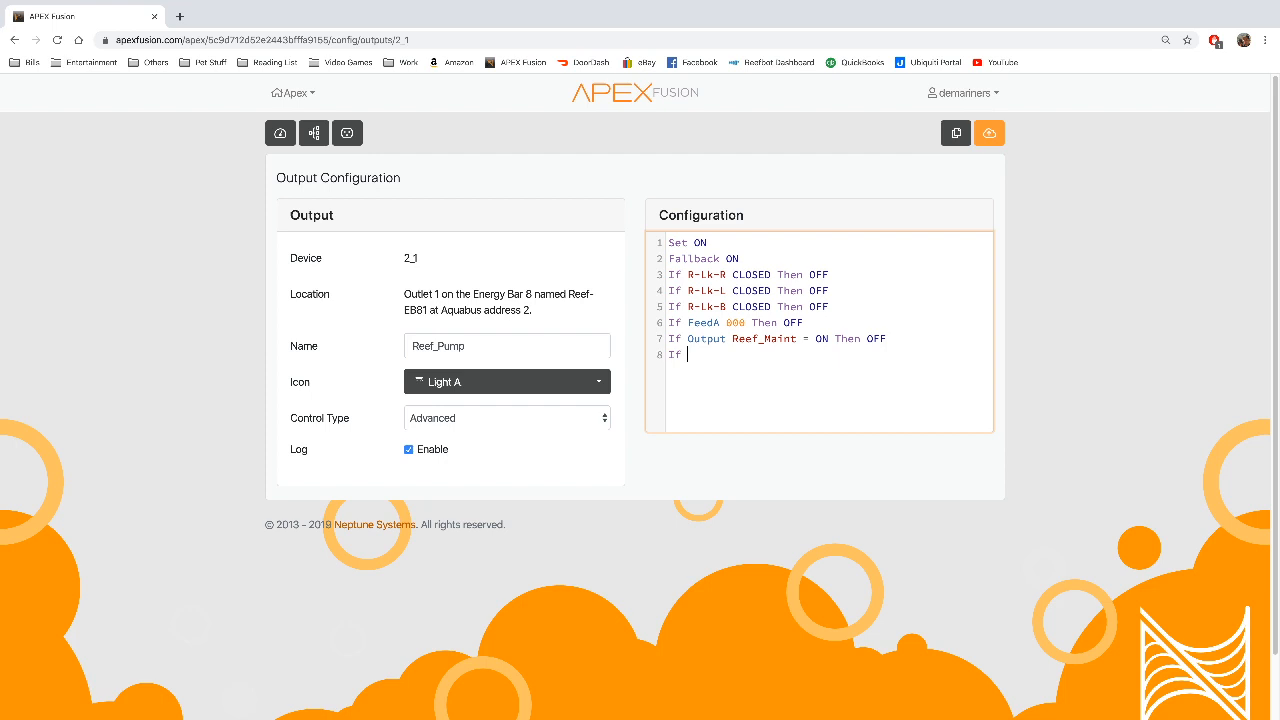
type("Outlet")
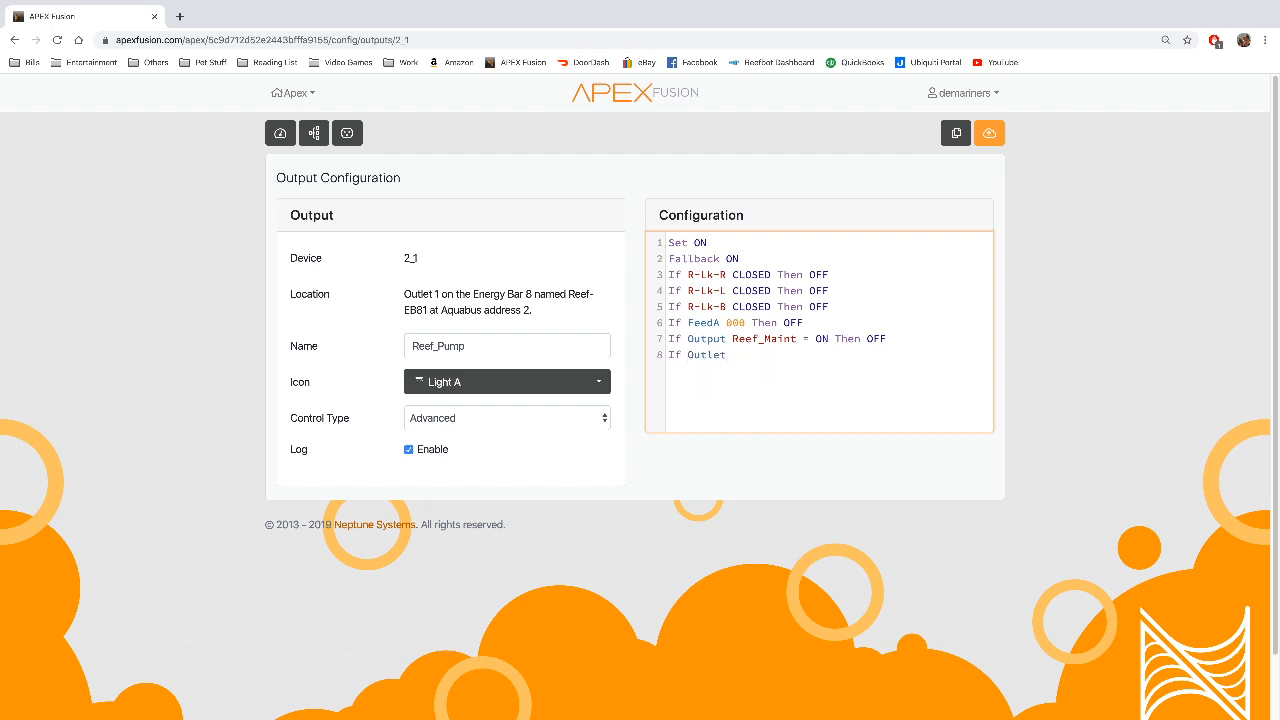
type("FIsh")
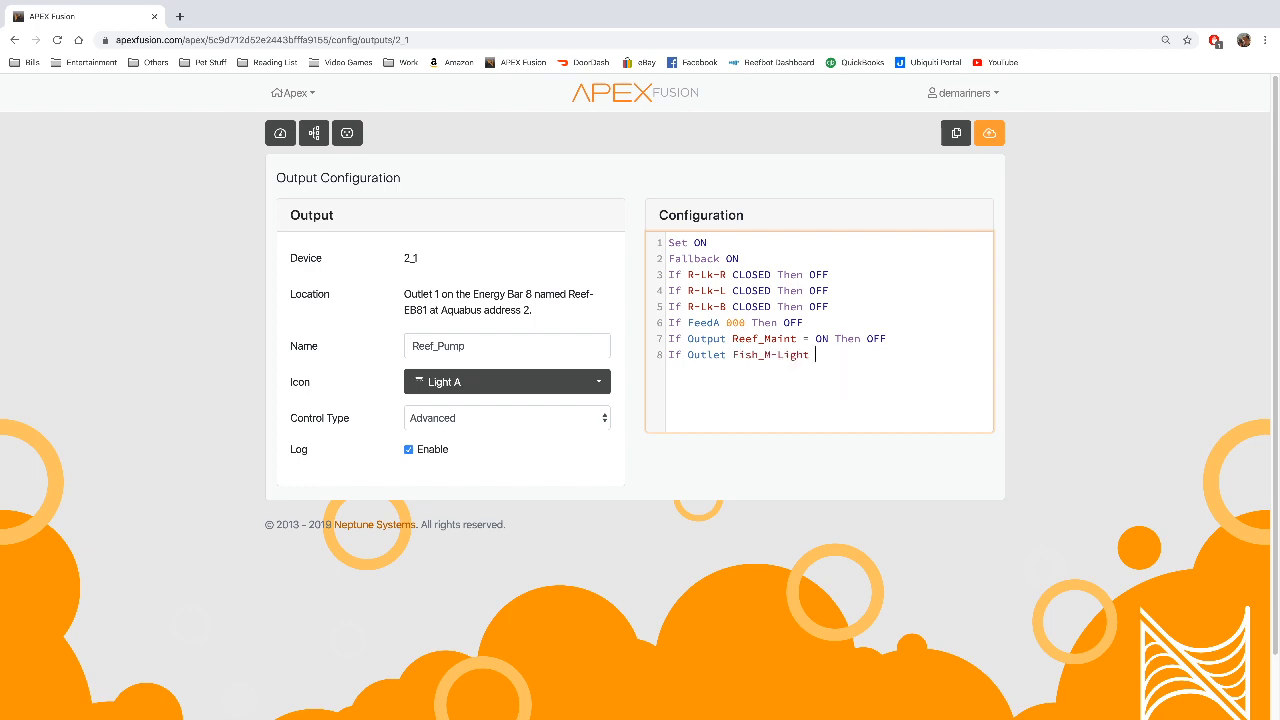
type("speed >")
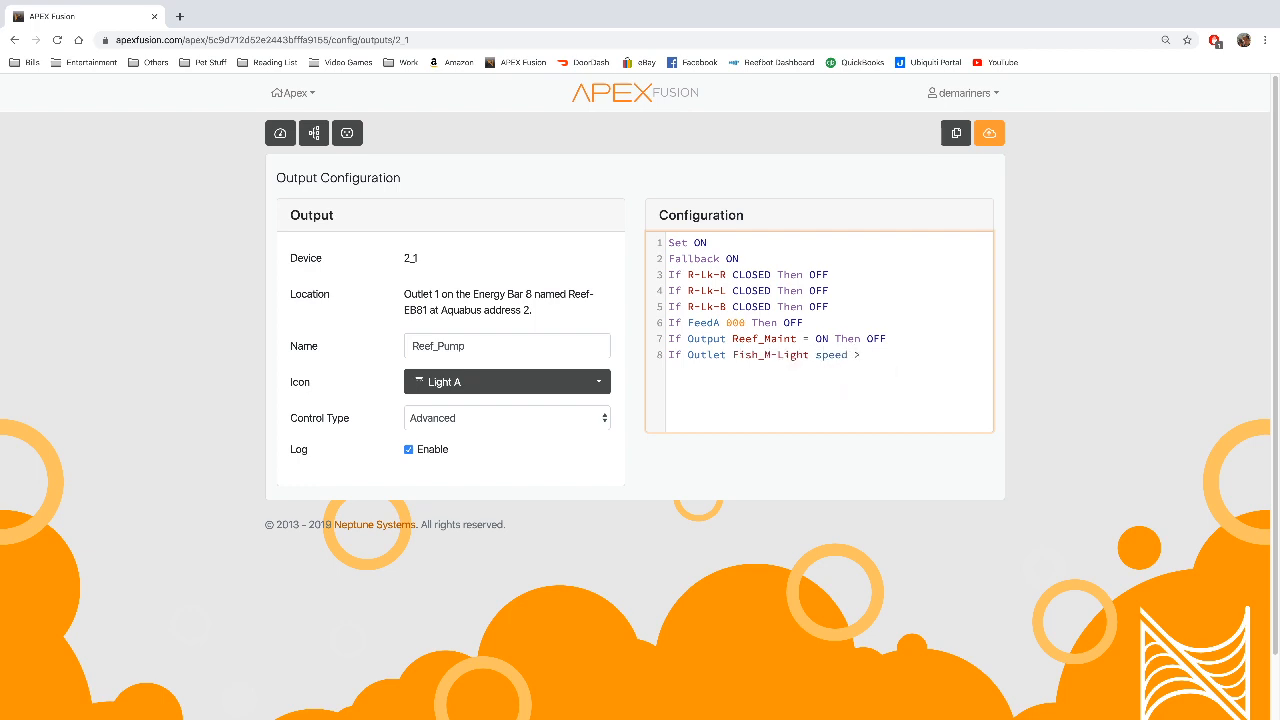
type("5")
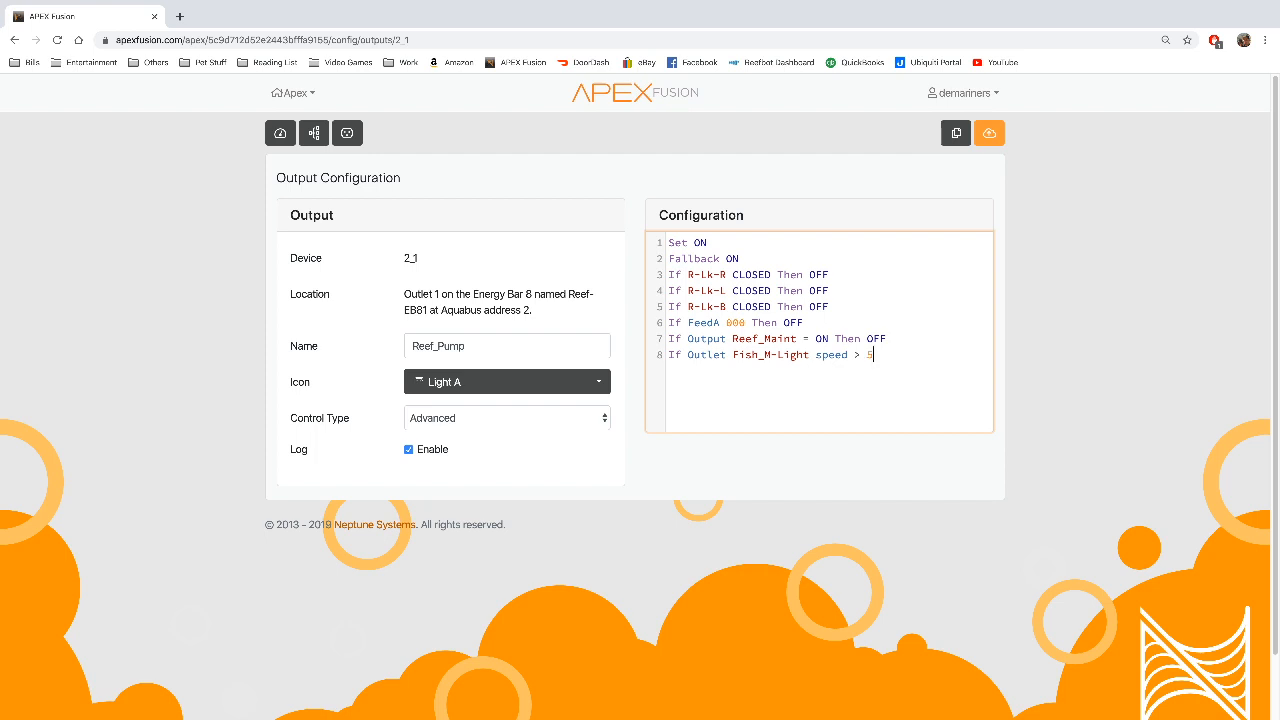
type("0 Then OFF")
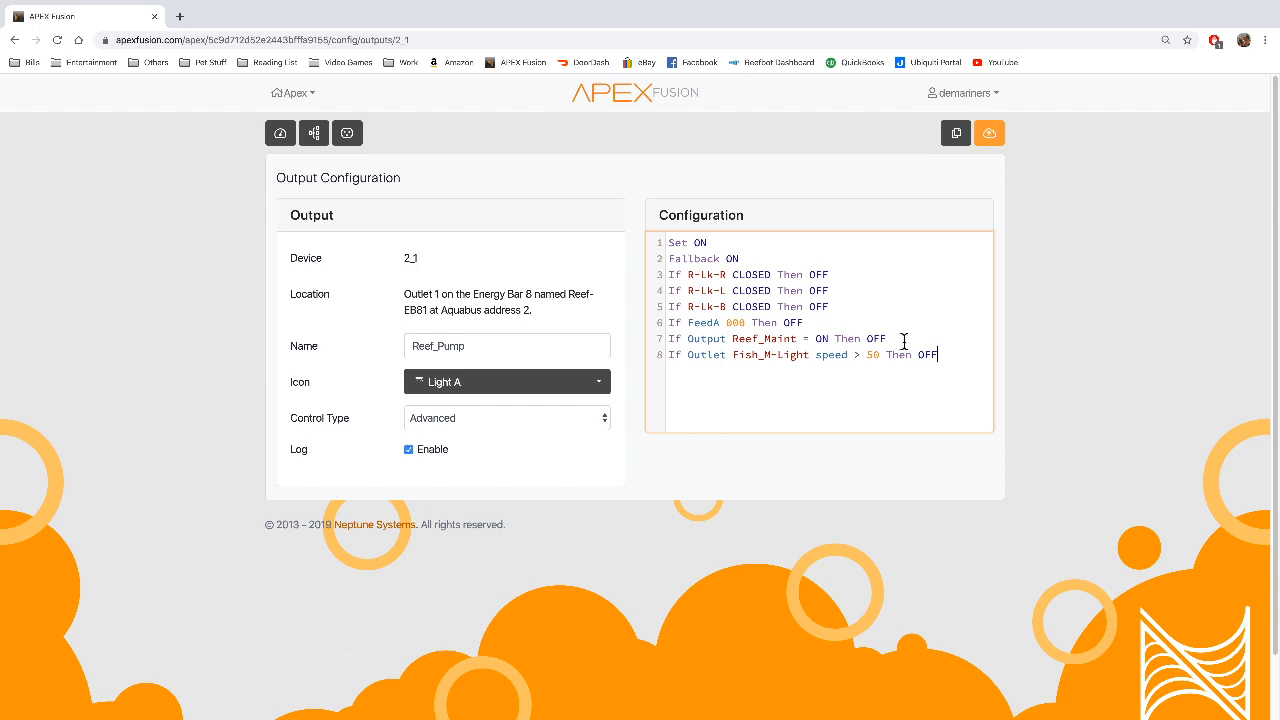
mouse_move(756, 392)
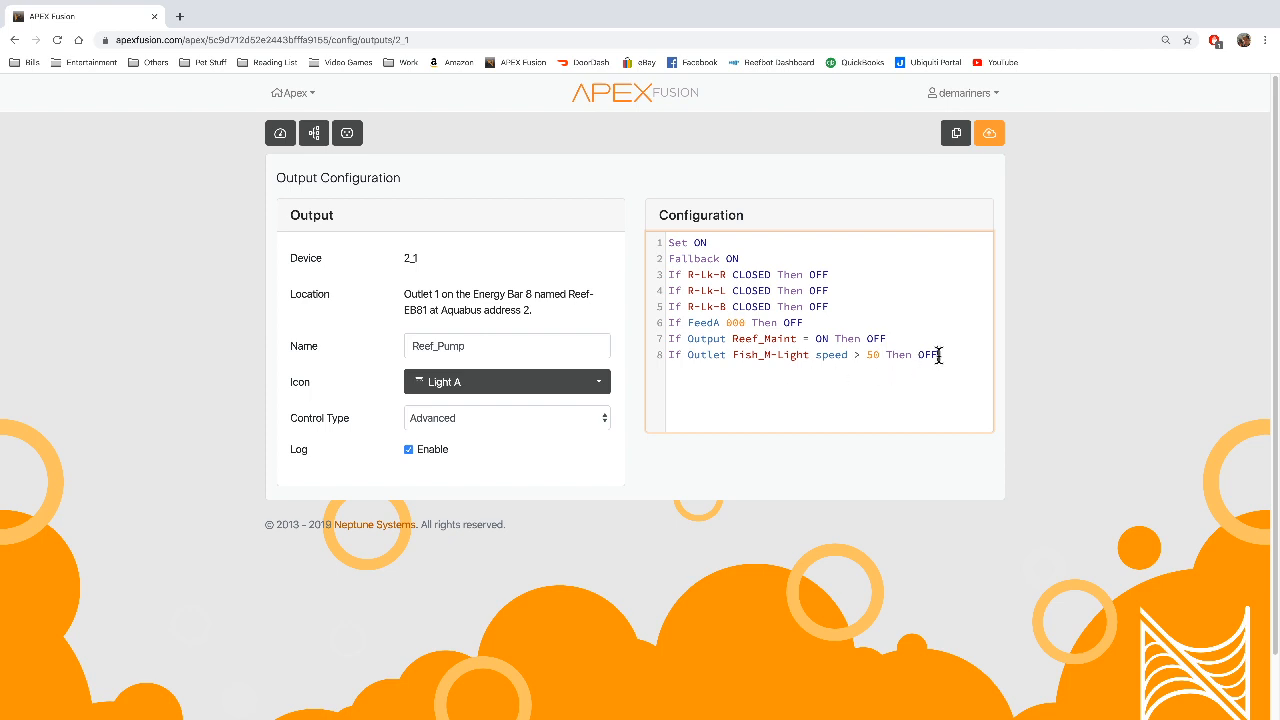
triple_click(800, 354)
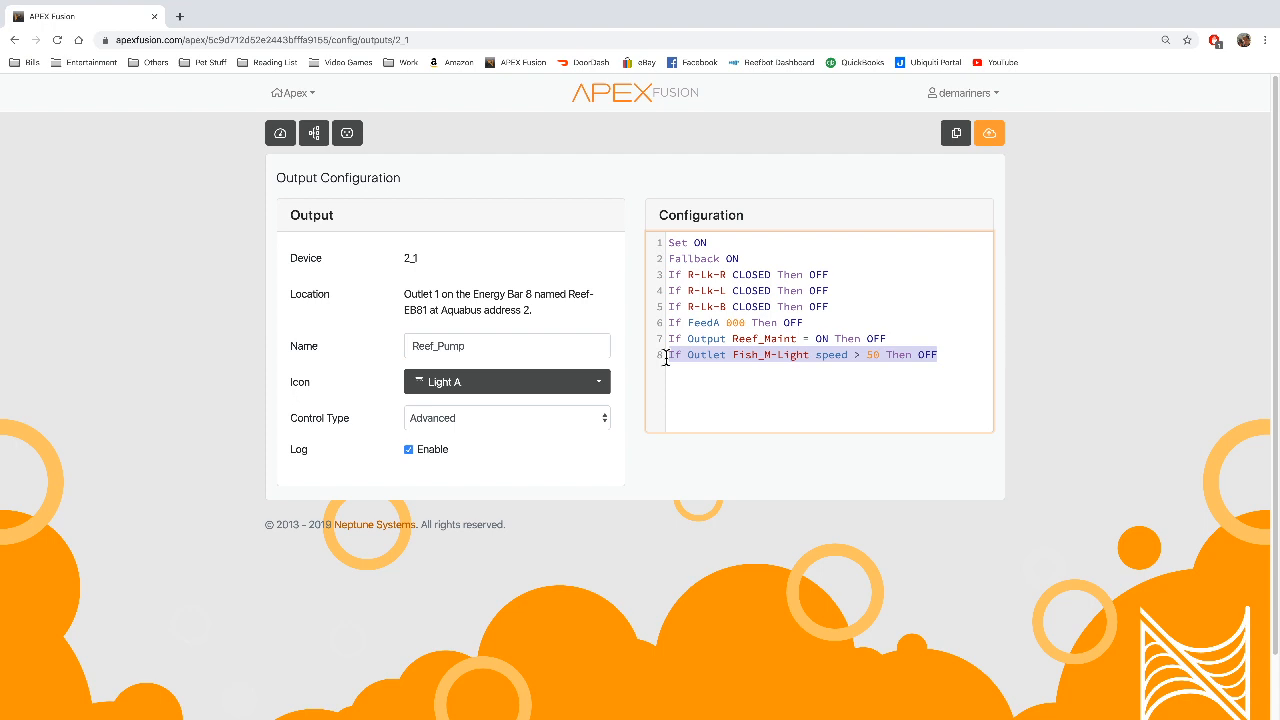
mouse_move(716, 420)
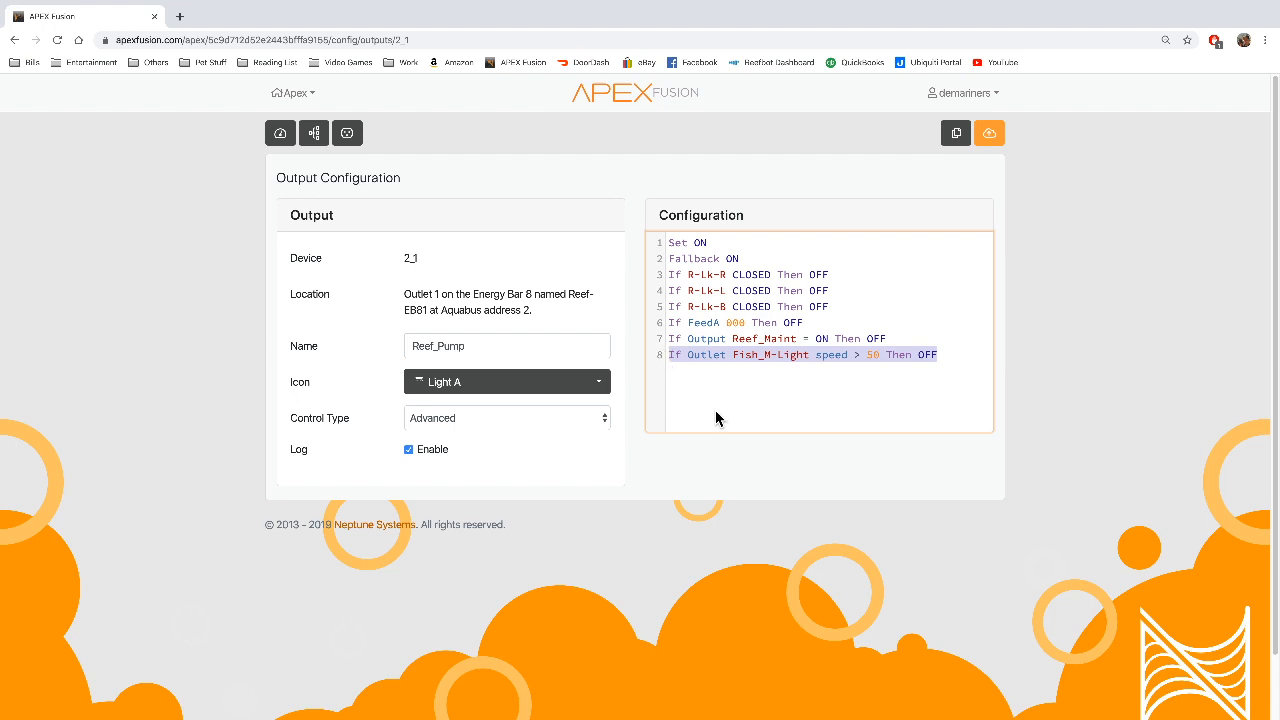